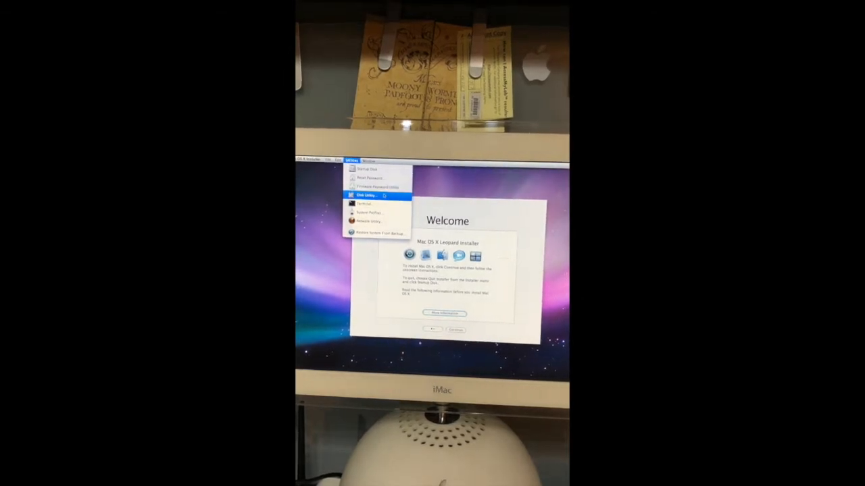
Erase the internal drive in Disk Utility as Mac OS Extended (Journaled), named 'mac'.
{"action": "left_click", "coordinate": [365, 196]}
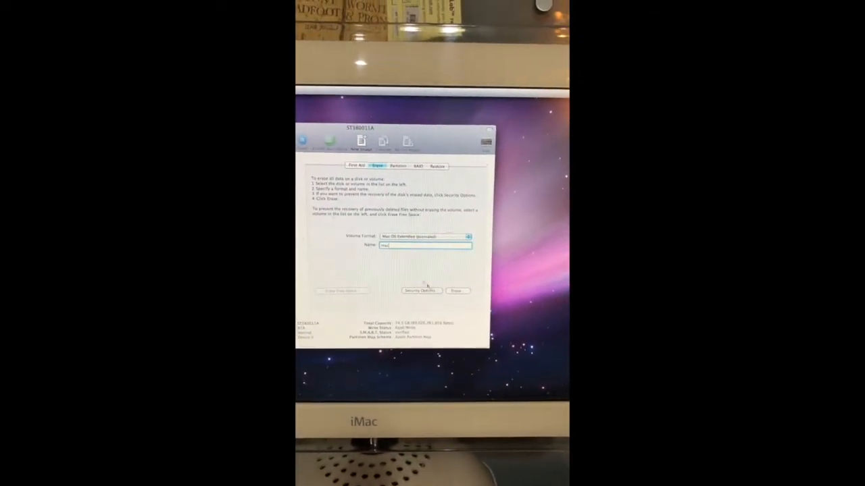
{"action": "left_click", "coordinate": [458, 291]}
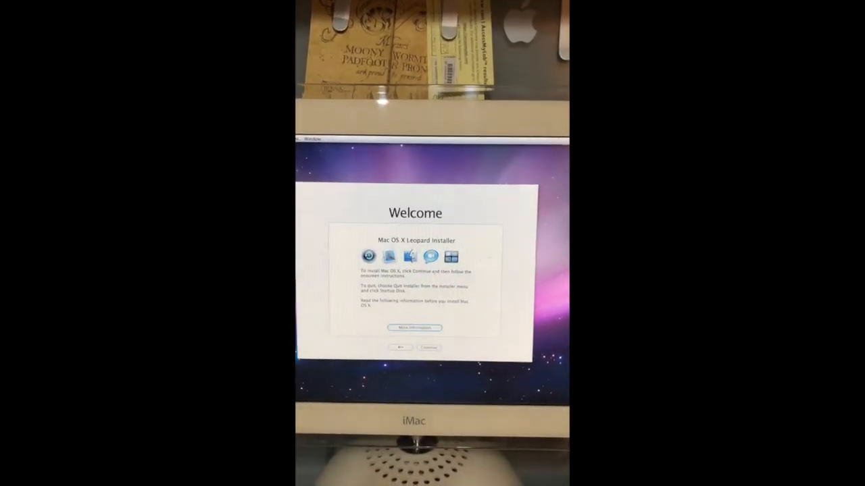
Agree to the Leopard licence, select the 'mac' volume, and click Install on the summary.
{"action": "left_click", "coordinate": [429, 348]}
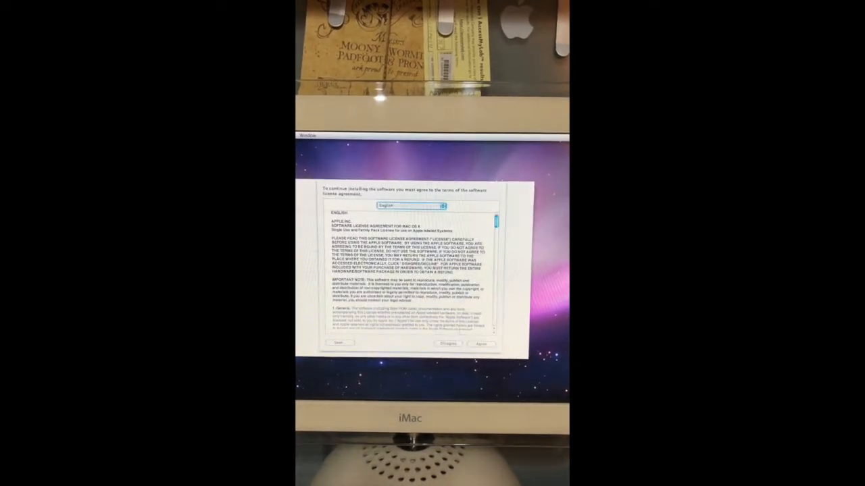
{"action": "left_click", "coordinate": [481, 344]}
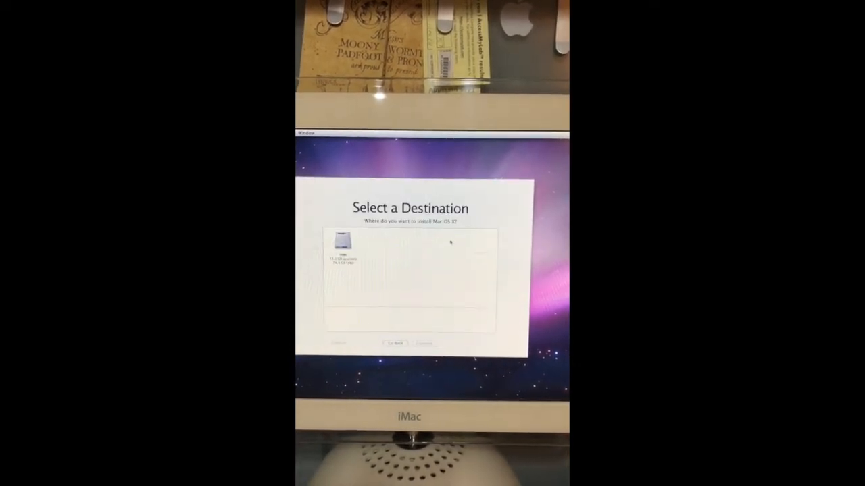
{"action": "left_click", "coordinate": [342, 243]}
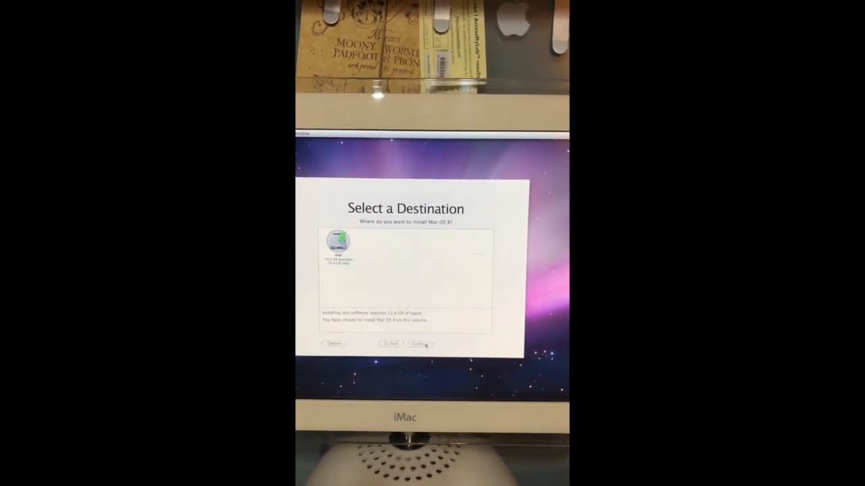
{"action": "left_click", "coordinate": [415, 345]}
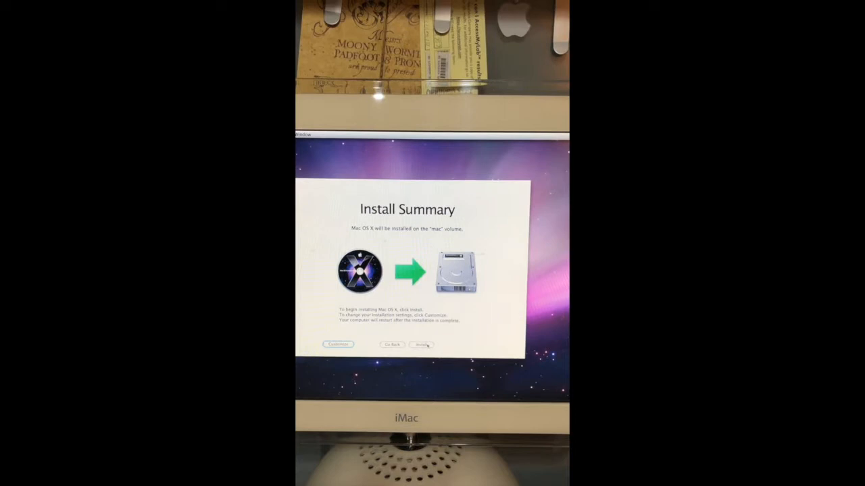
{"action": "left_click", "coordinate": [421, 345]}
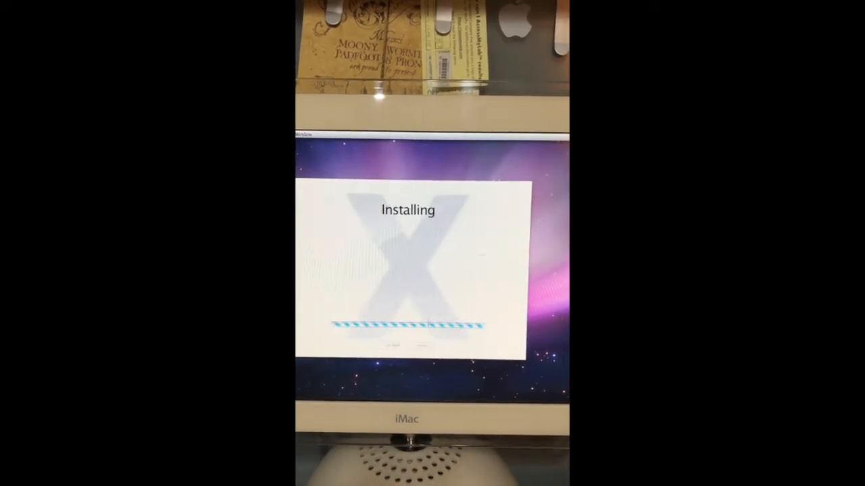